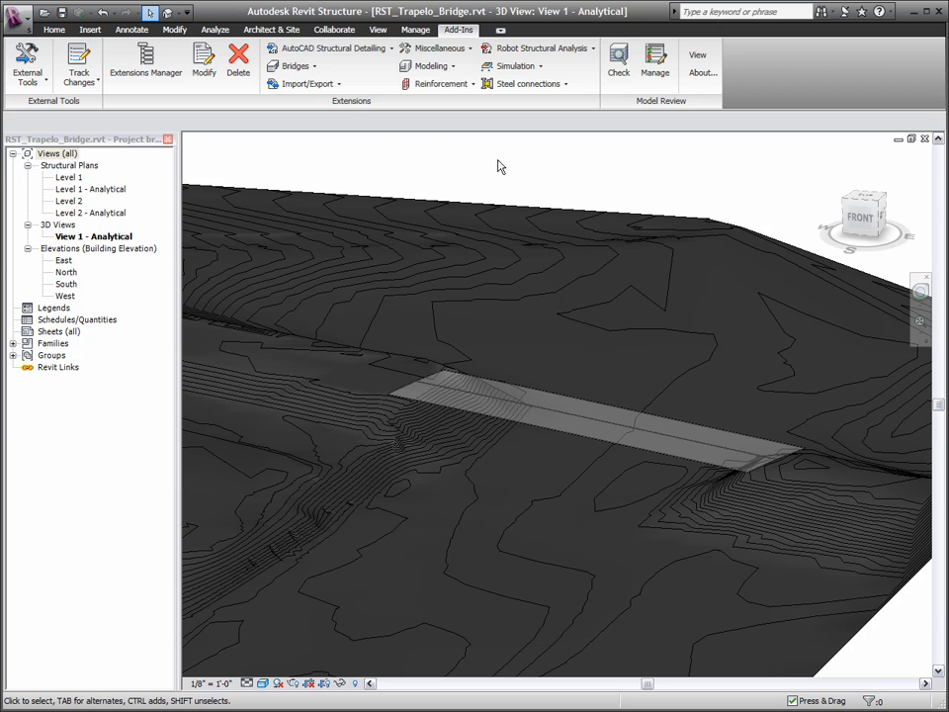
# Launch Bridge definition - Concrete slab from the Add-Ins Bridges menu
pyautogui.click(294, 65)
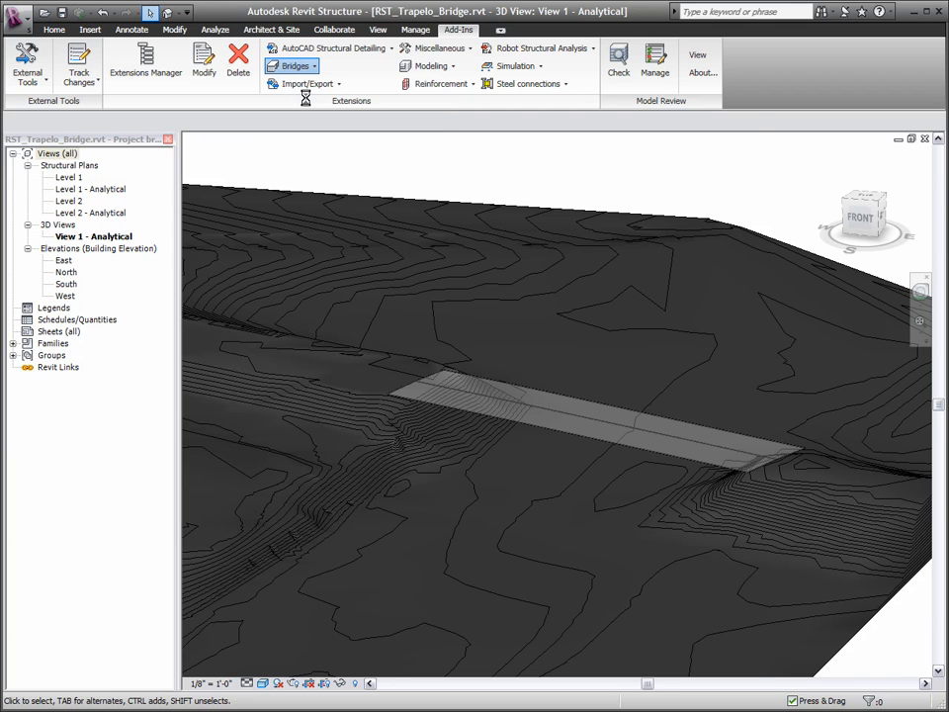
# Open the concrete slab dialog's Bridge Layout page with two abutments and two piers
pyautogui.click(296, 65)
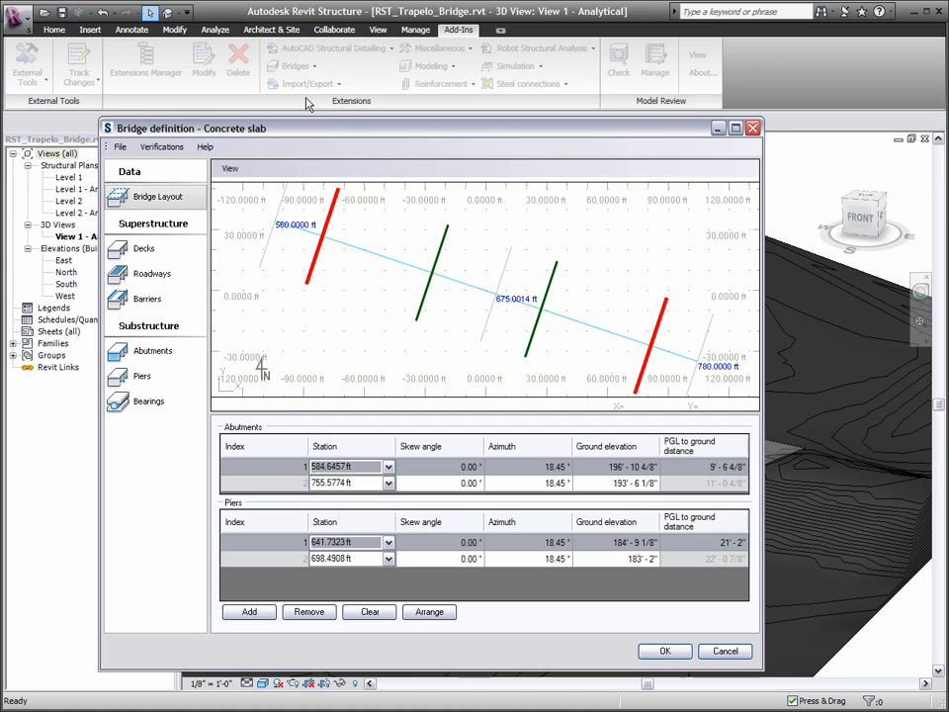
pyautogui.moveTo(358, 208)
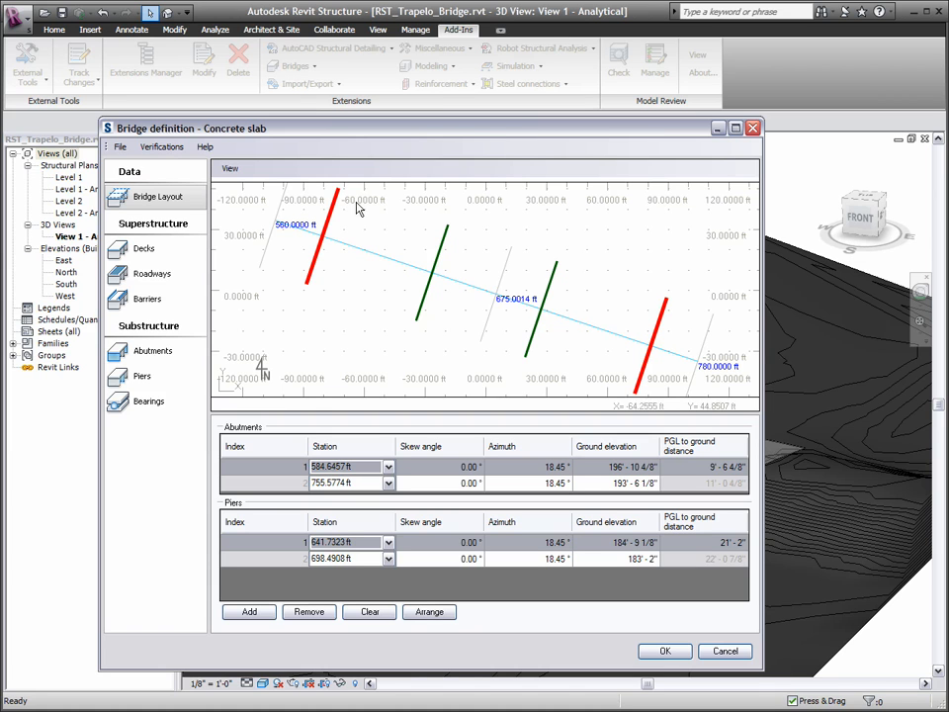
pyautogui.moveTo(418, 324)
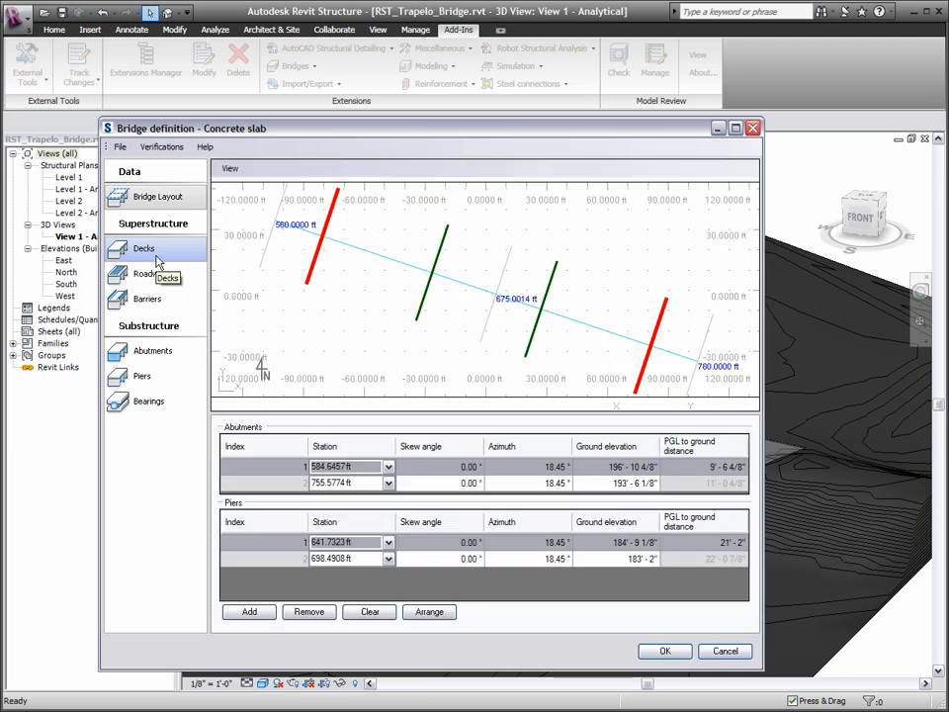
# Review the deck and roadway pages and set Barrier Left to Sloped
pyautogui.click(144, 248)
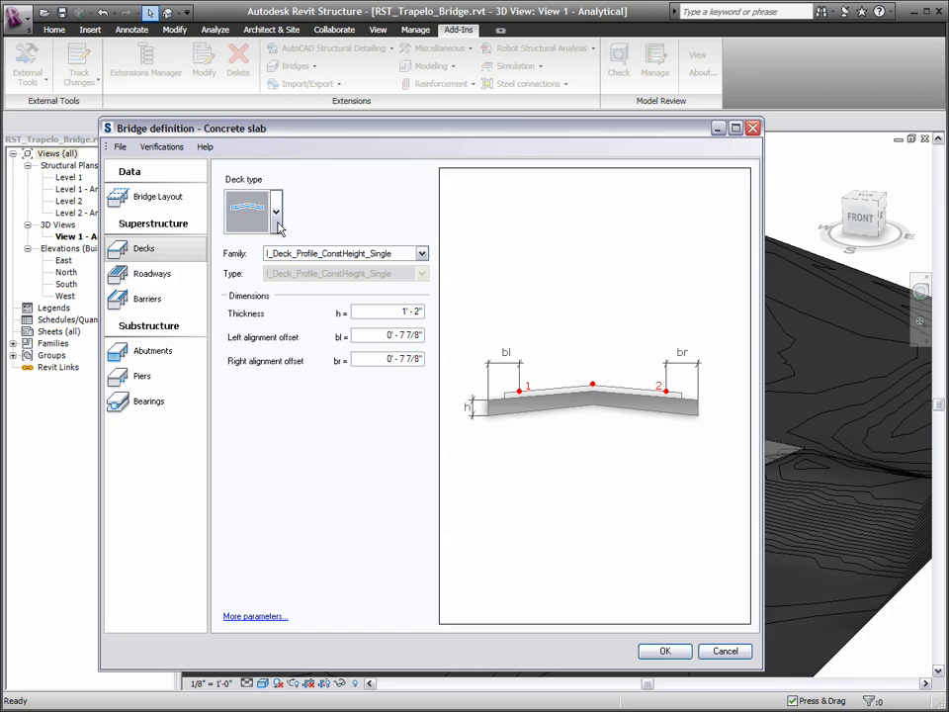
pyautogui.click(151, 274)
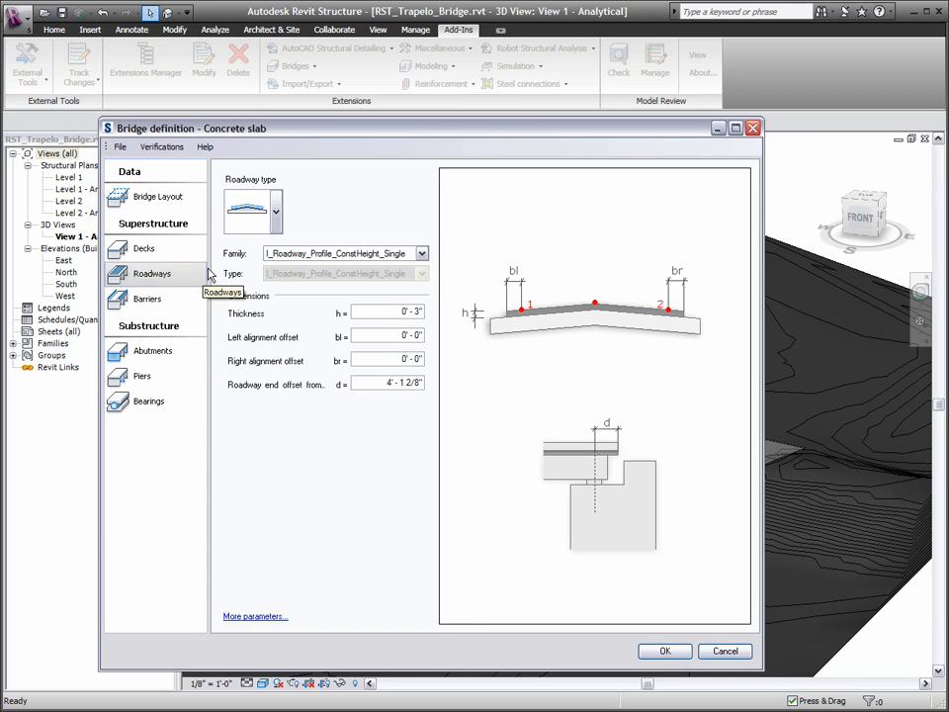
pyautogui.click(147, 298)
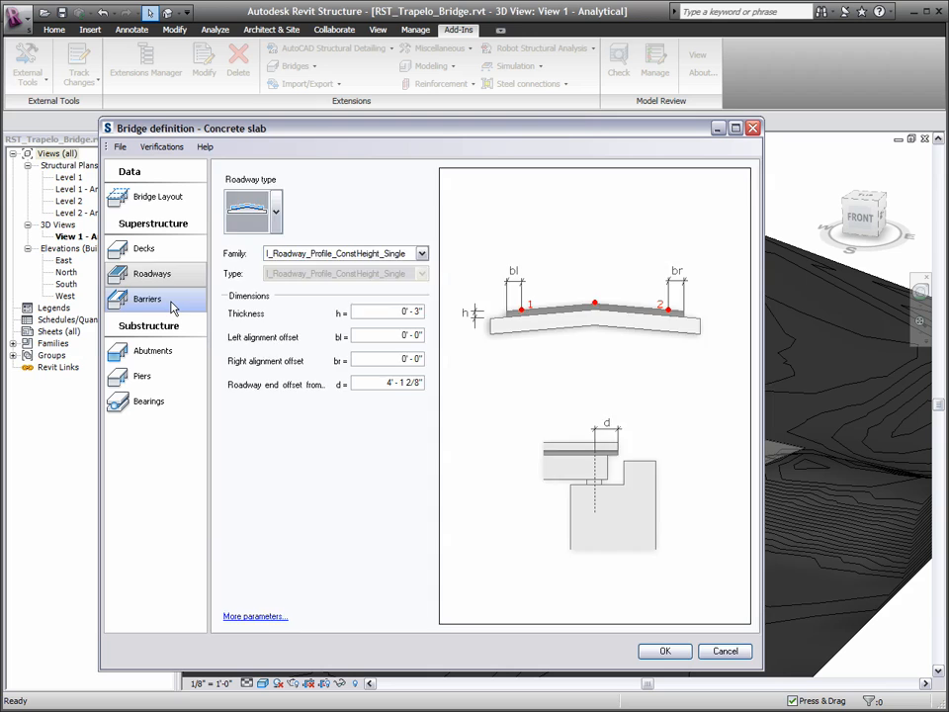
pyautogui.click(147, 299)
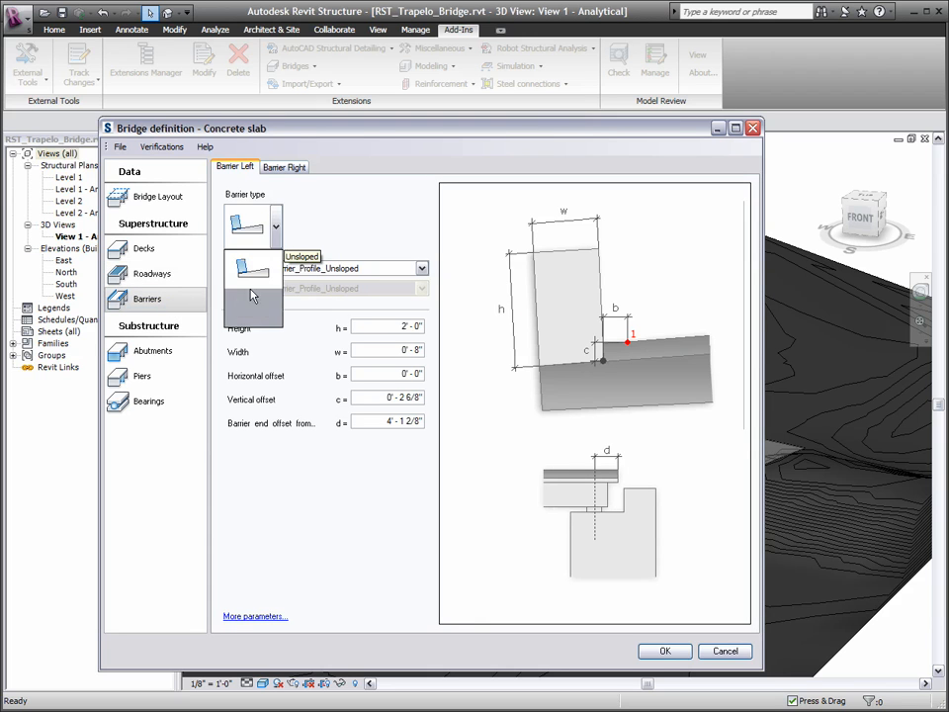
pyautogui.click(250, 267)
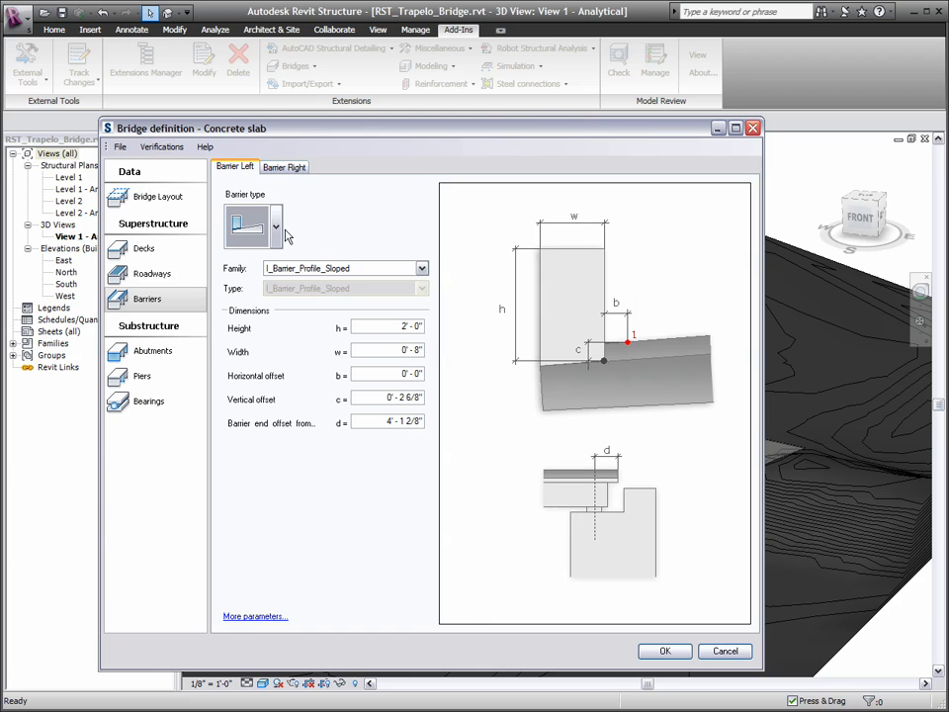
pyautogui.click(284, 166)
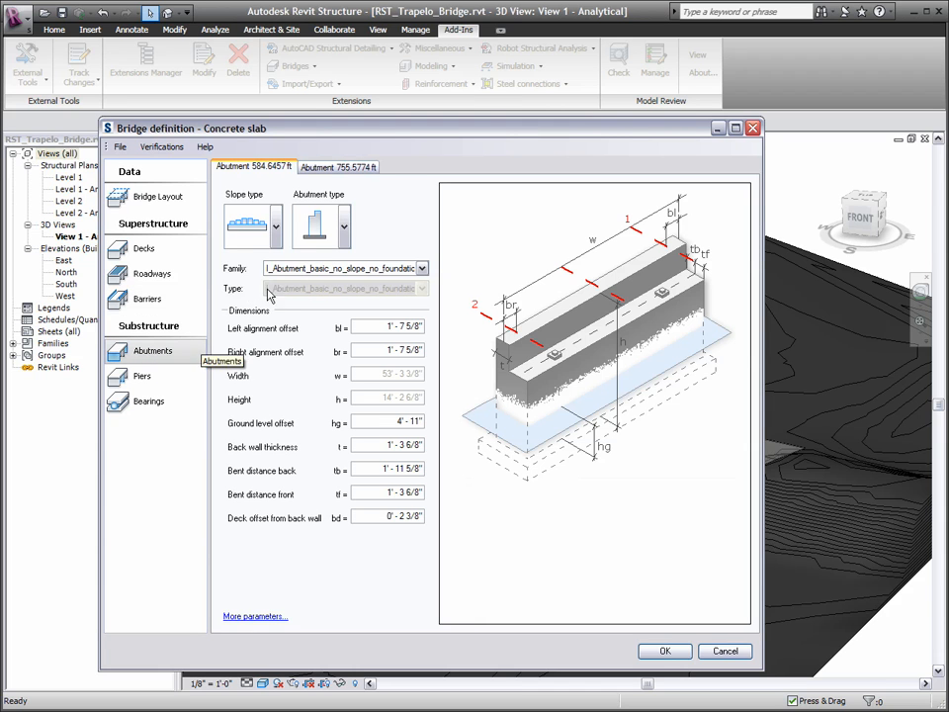
# Give the first abutment the piled_no_slope_basic family under More parameters
pyautogui.click(343, 226)
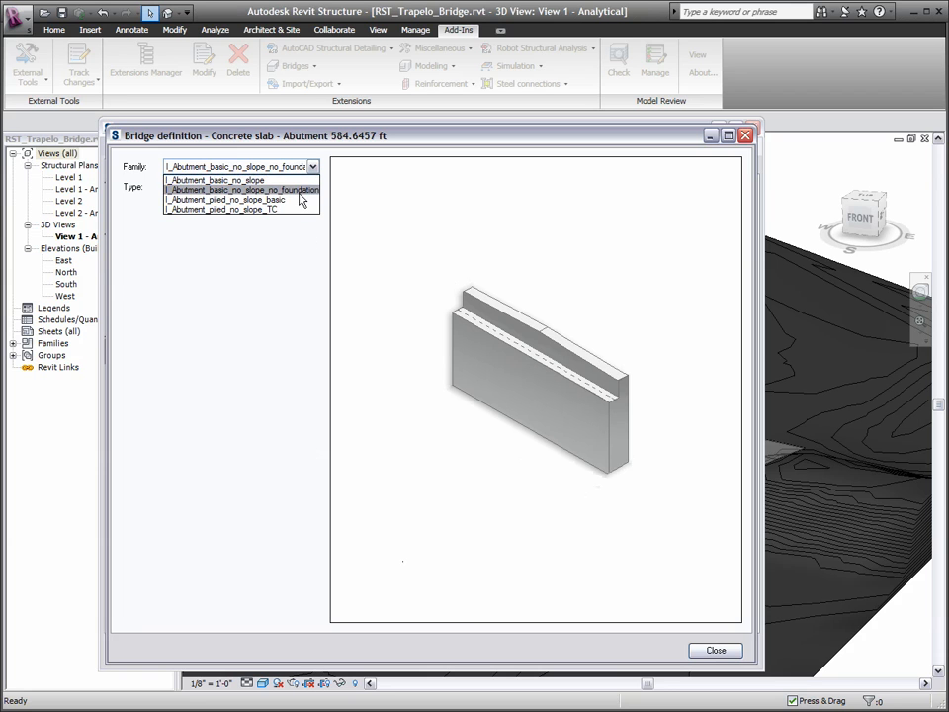
pyautogui.click(240, 200)
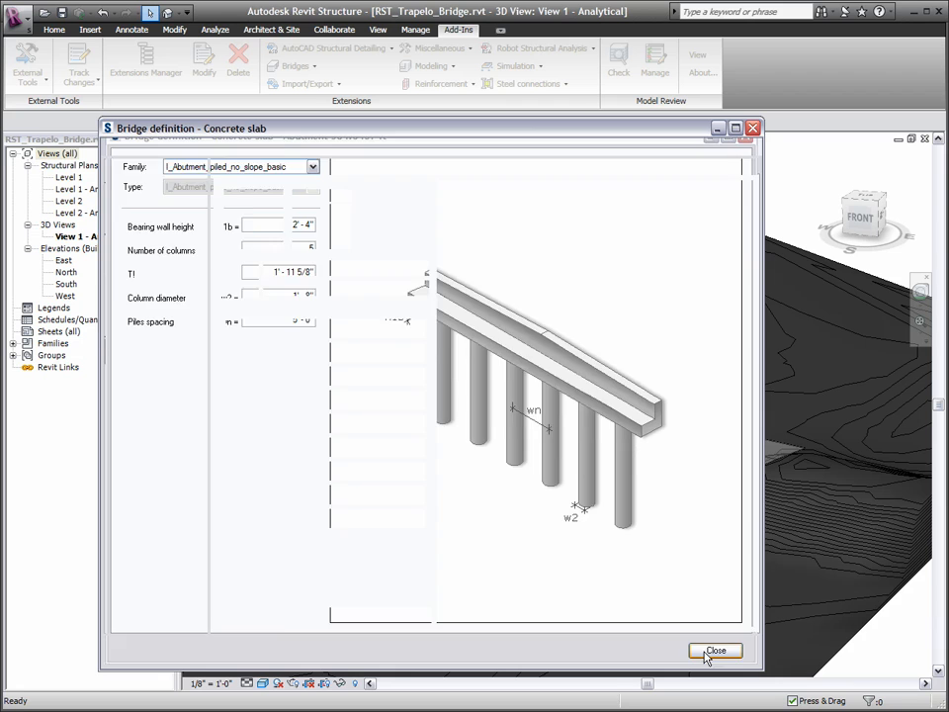
pyautogui.click(141, 375)
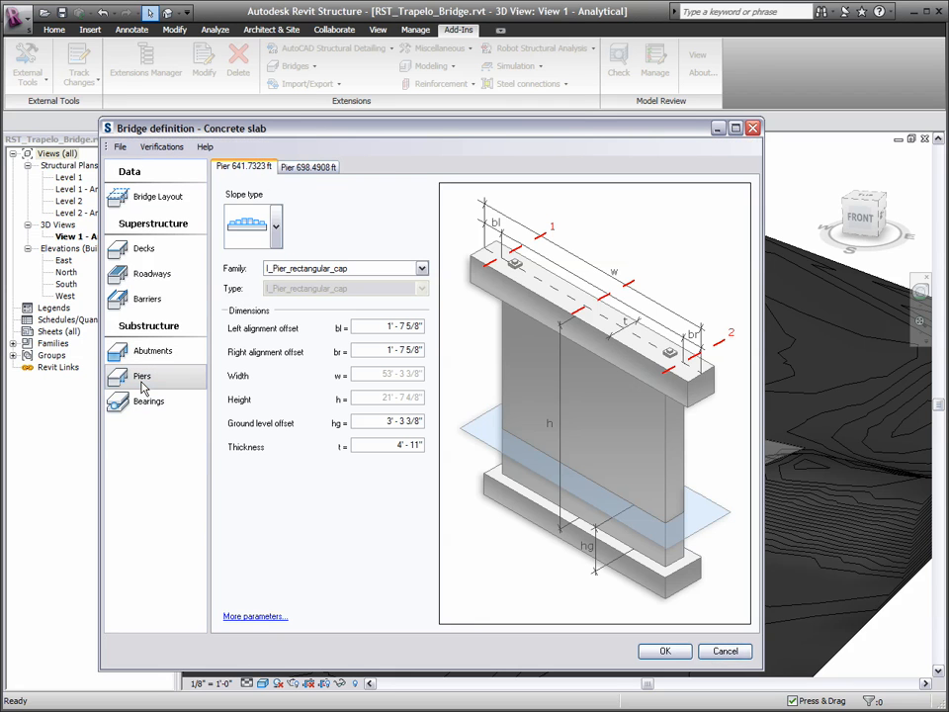
pyautogui.moveTo(207, 381)
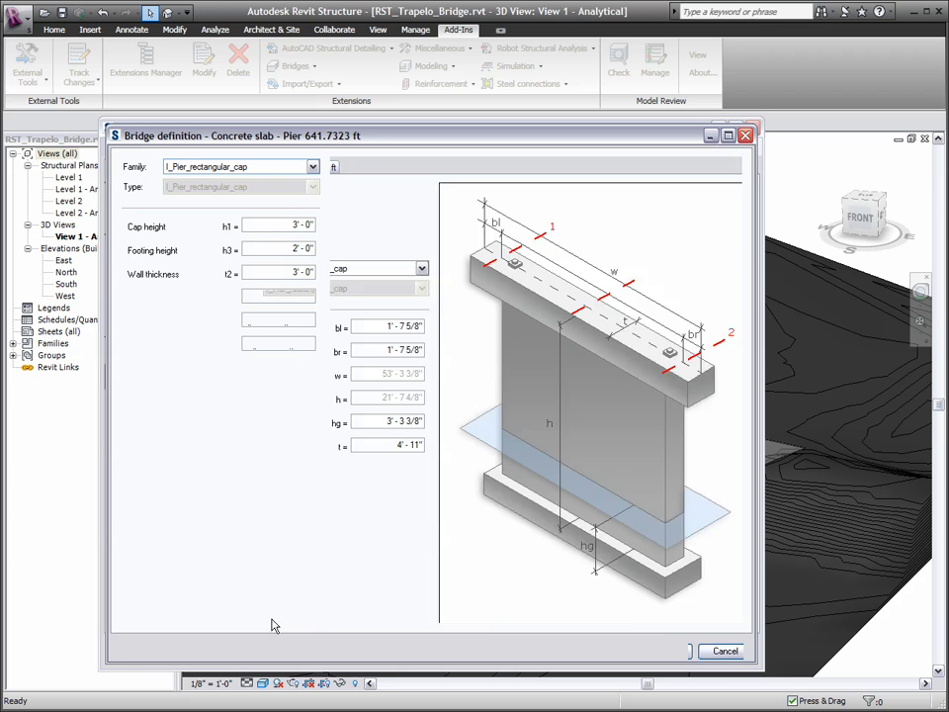
# Browse the pier family list, then confirm to generate the bridge over the terrain
pyautogui.click(313, 166)
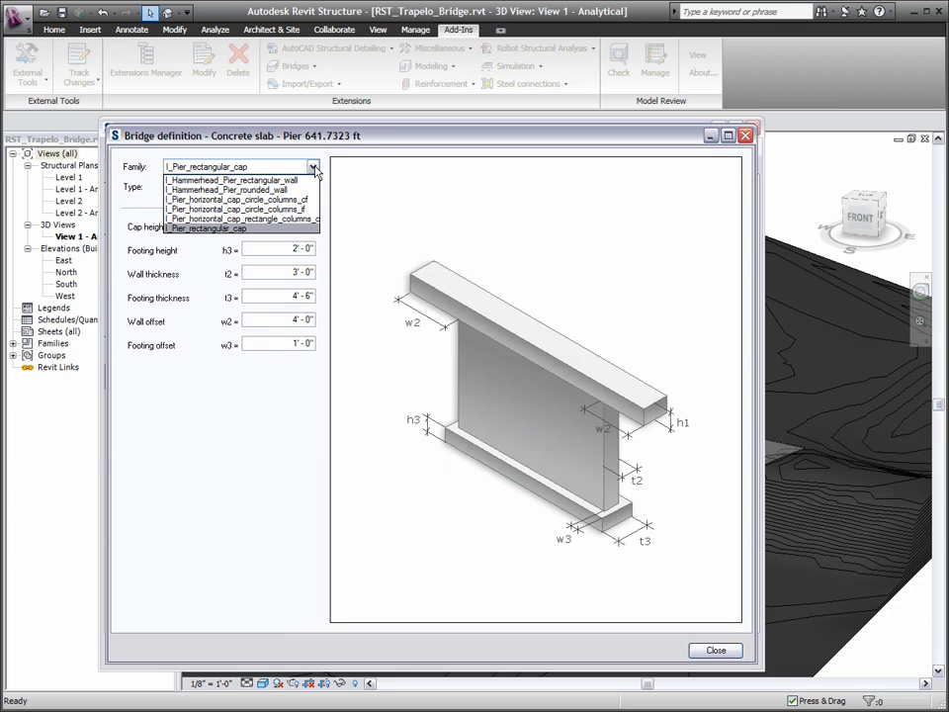
pyautogui.click(714, 649)
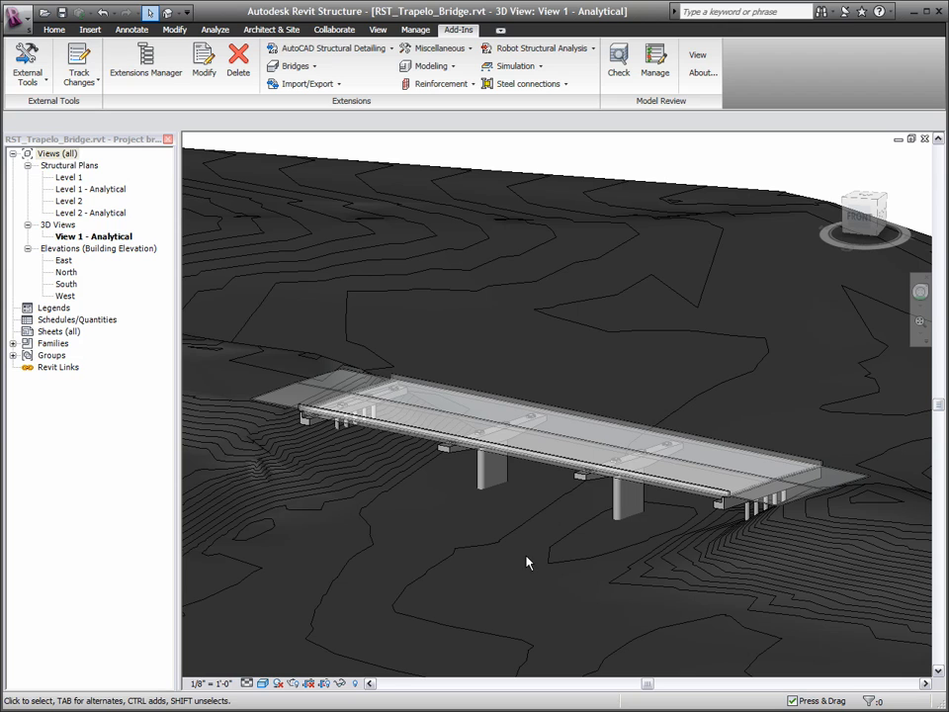
pyautogui.moveTo(294, 65)
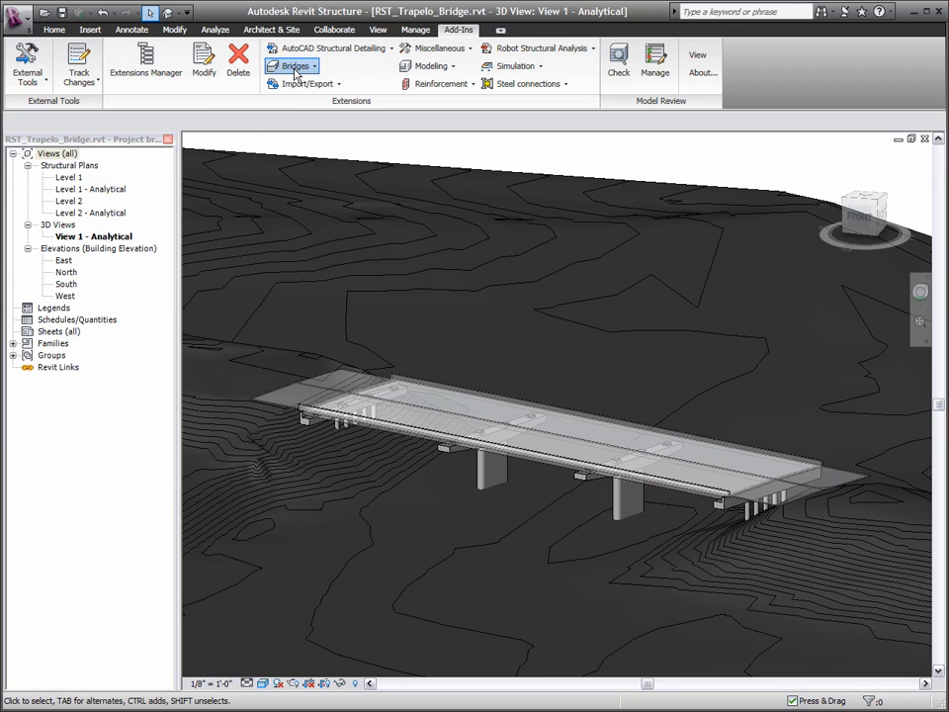
# Show the Bridges dropdown, including Documentation generation for Bridges
pyautogui.click(292, 66)
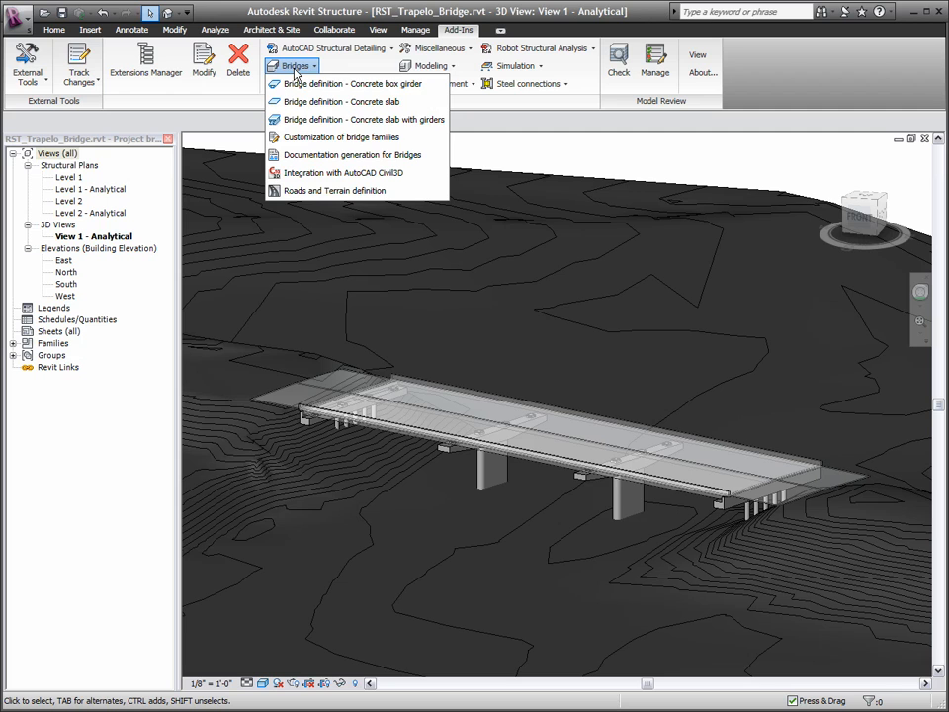
pyautogui.moveTo(352, 154)
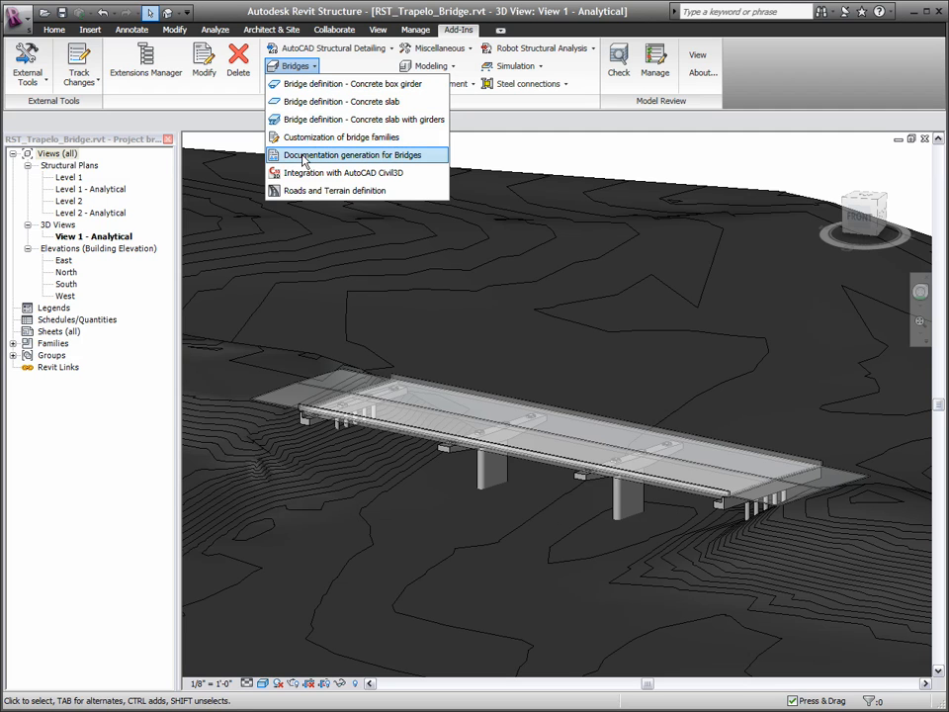